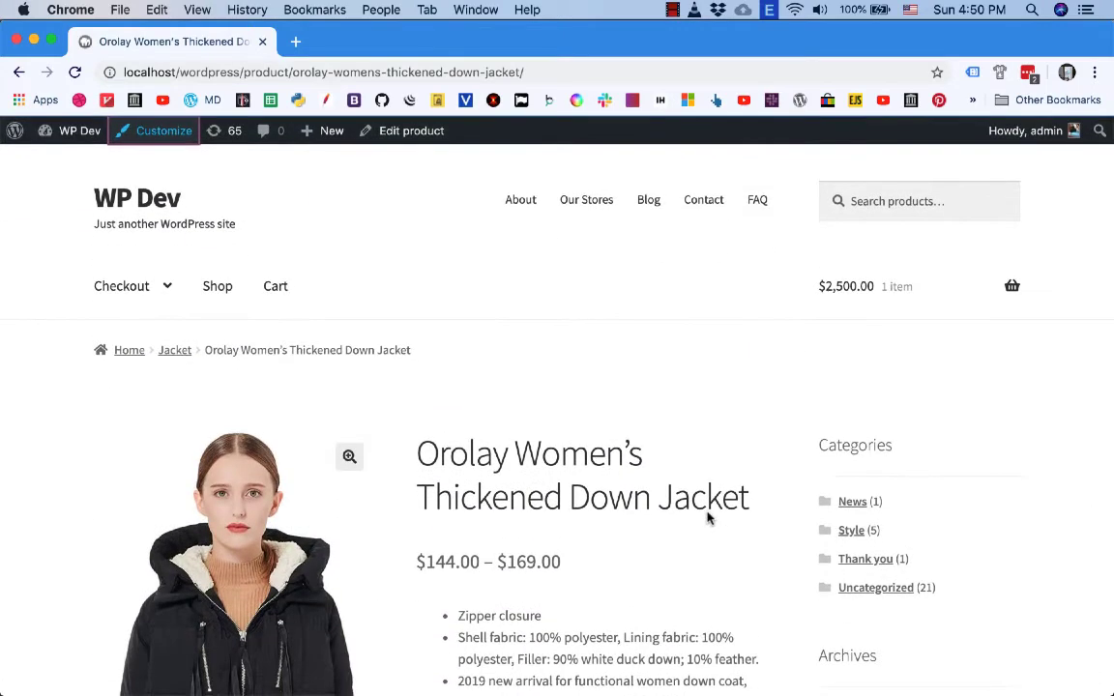
mouse_move(707, 530)
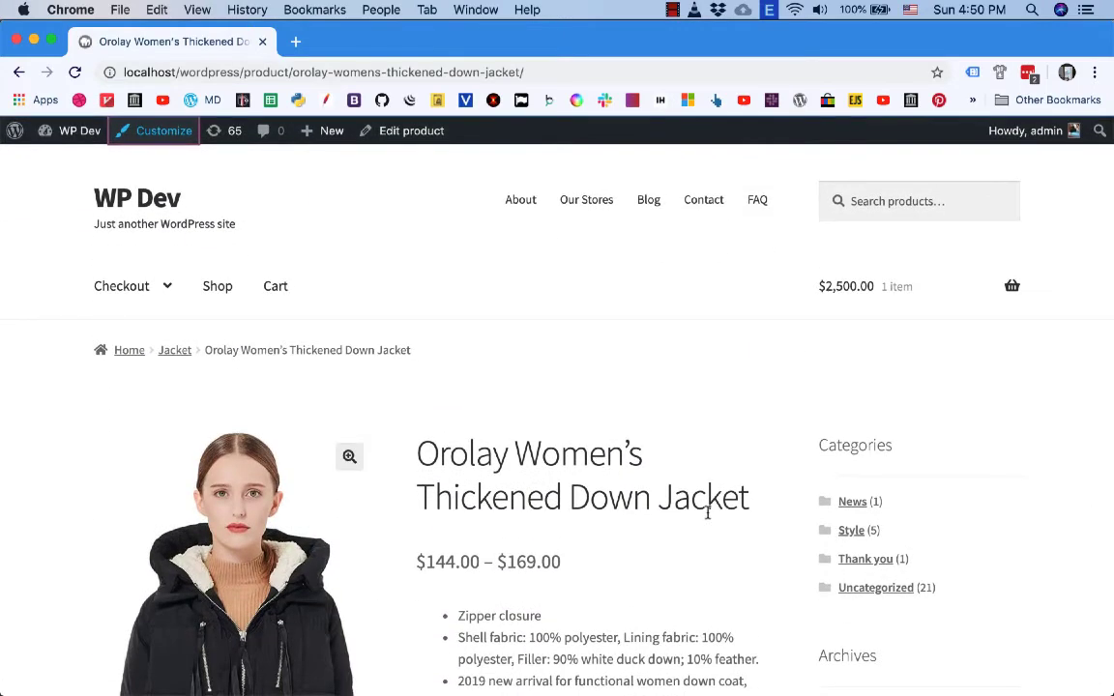
mouse_move(708, 518)
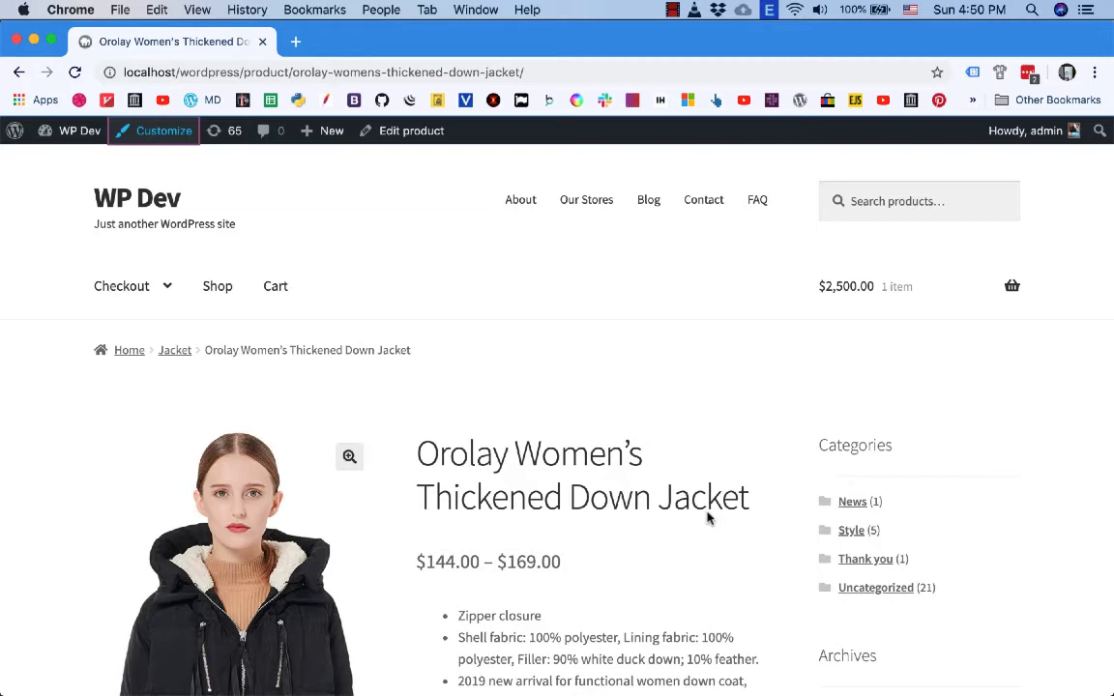
Inspect the page code behind the 'Category: Jacket' label on the product page.
scroll(down, 3)
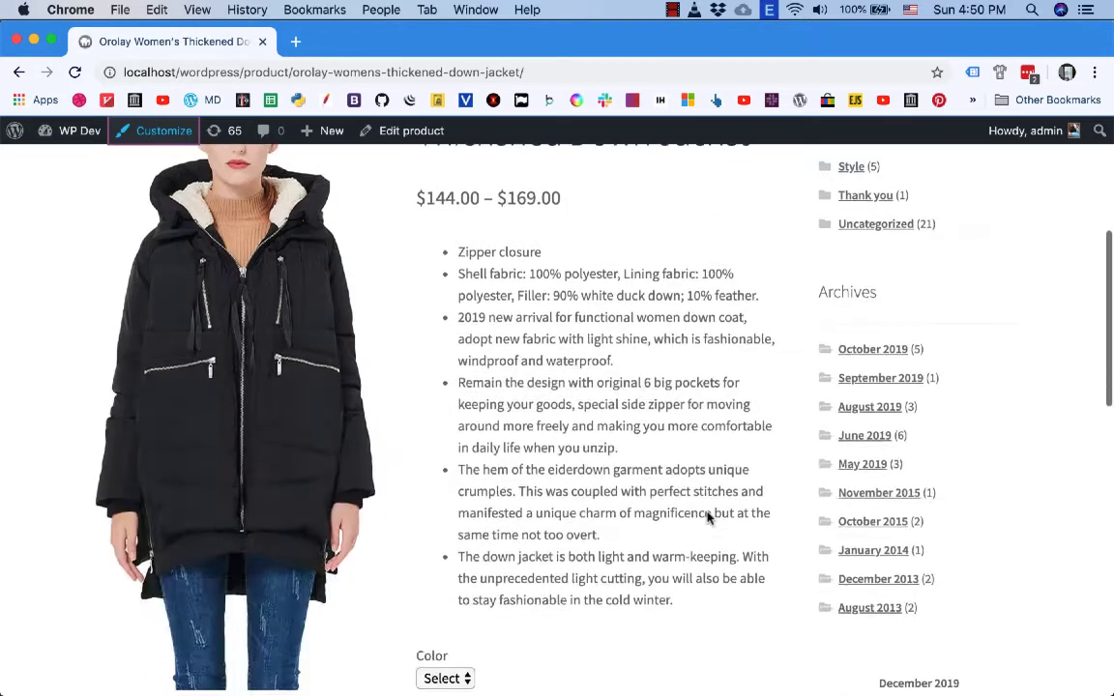
scroll(down, 3)
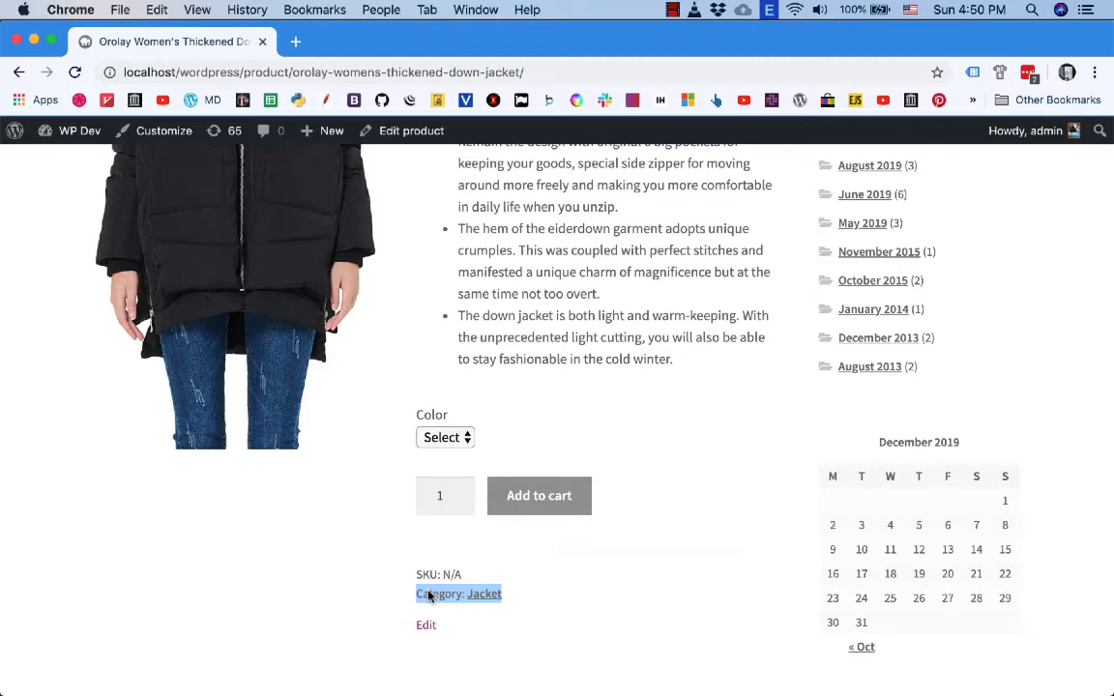
scroll(down, 3)
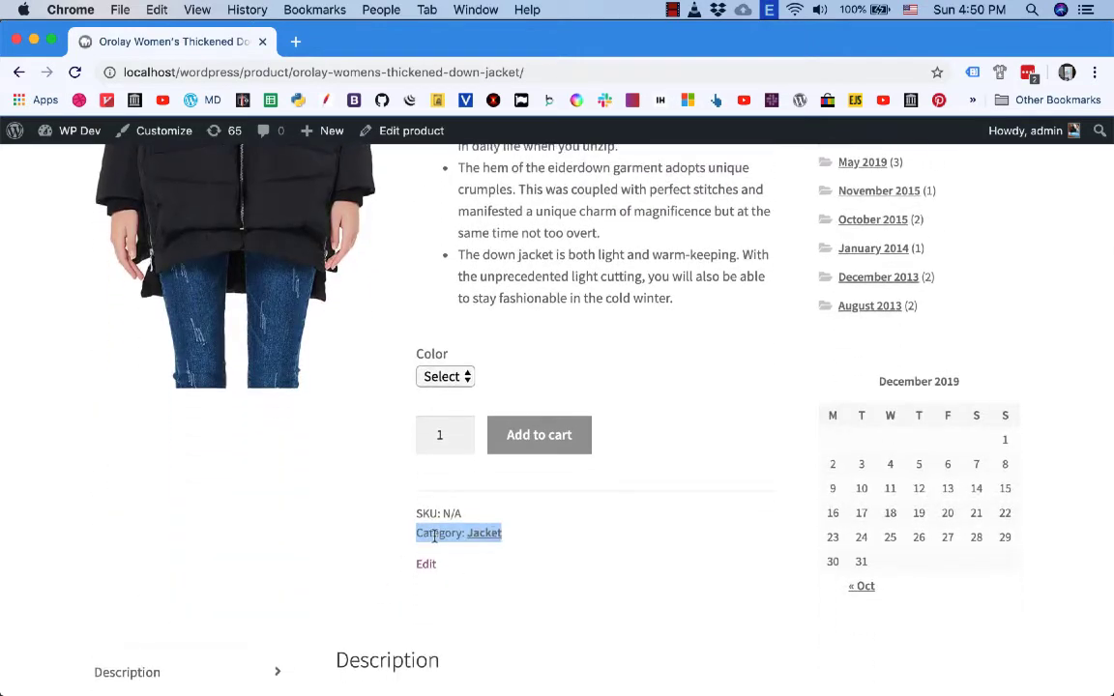
right_click(458, 534)
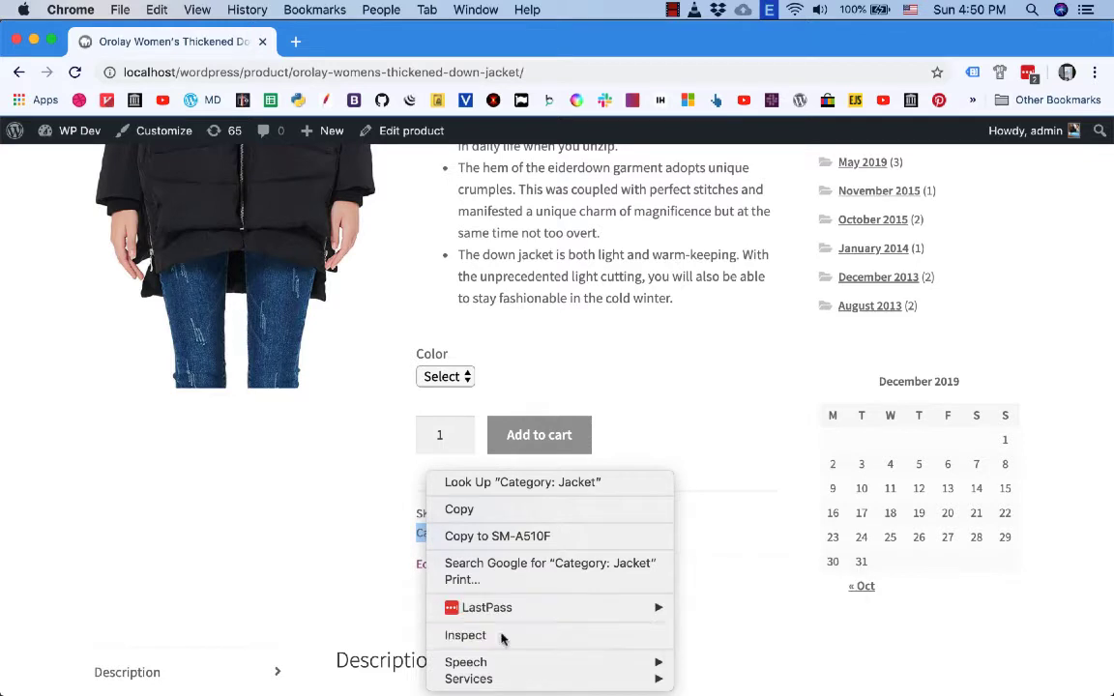
click(464, 634)
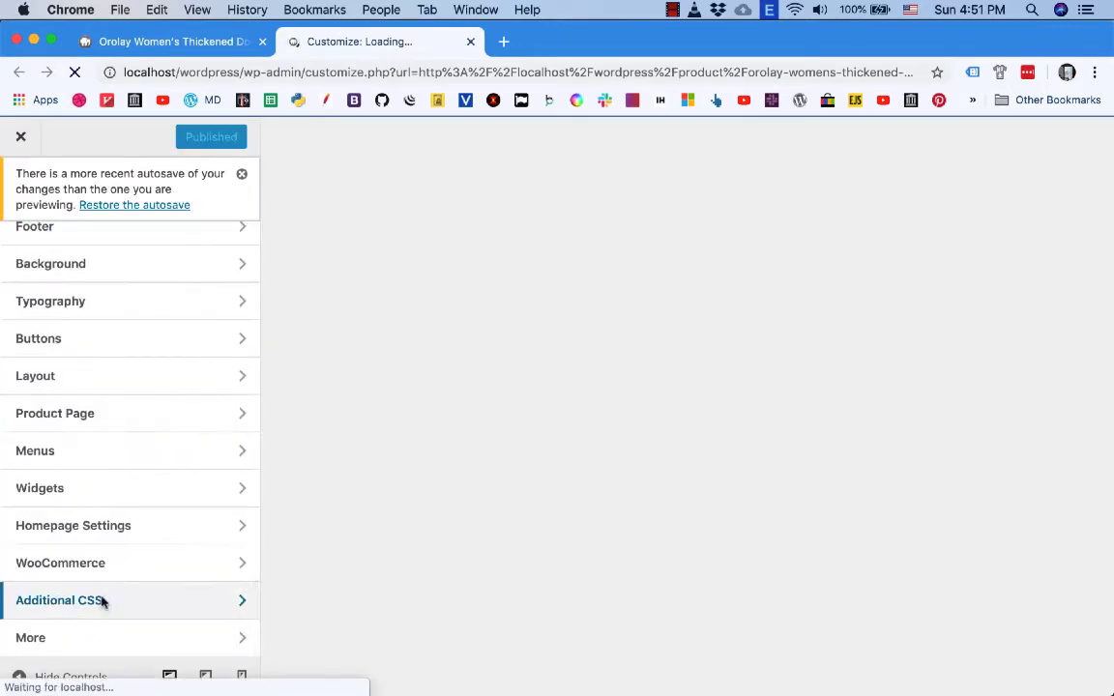
Add a .single-product .posted_in { display: none !important; } rule in Additional CSS to hide the category line.
click(73, 600)
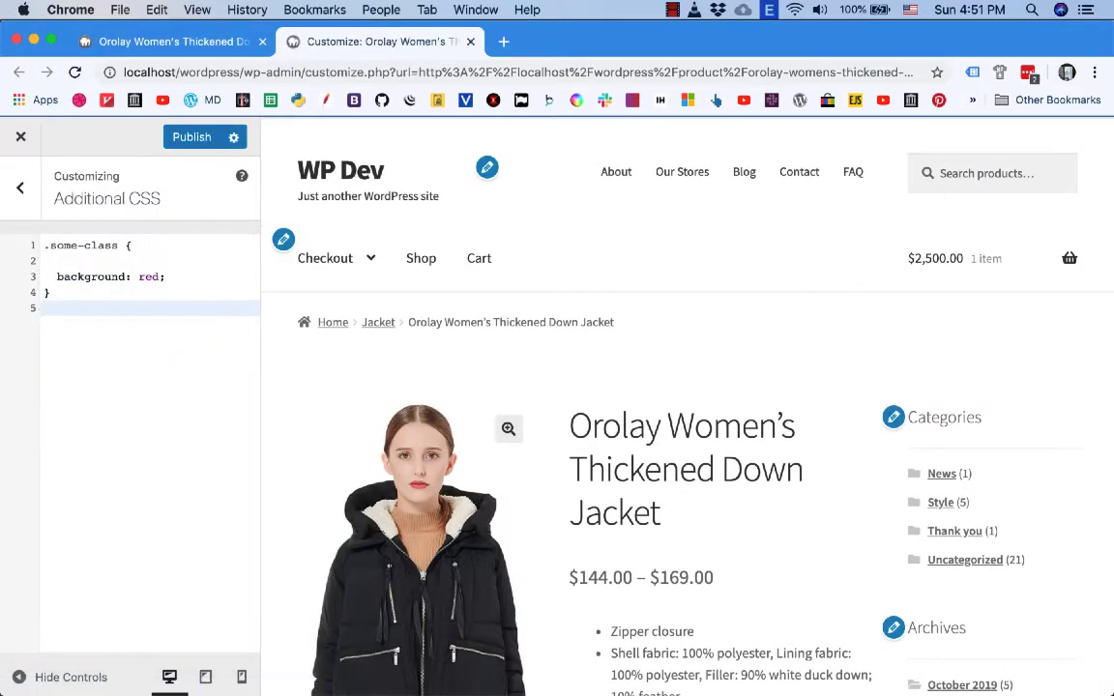
text(.single-)
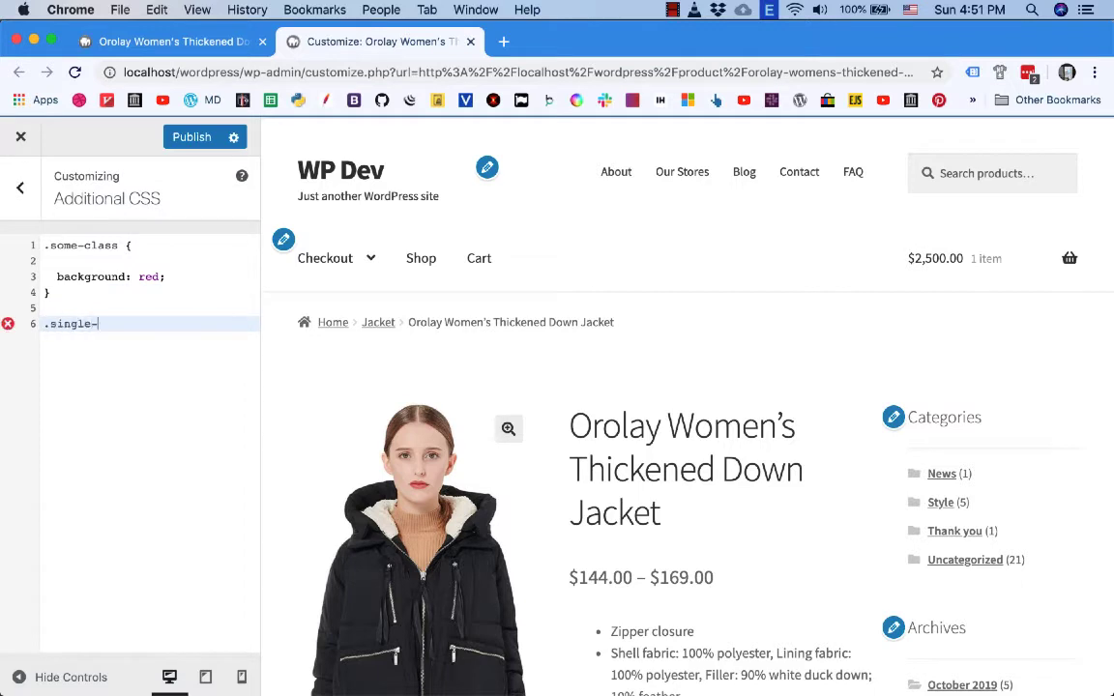
text(product)
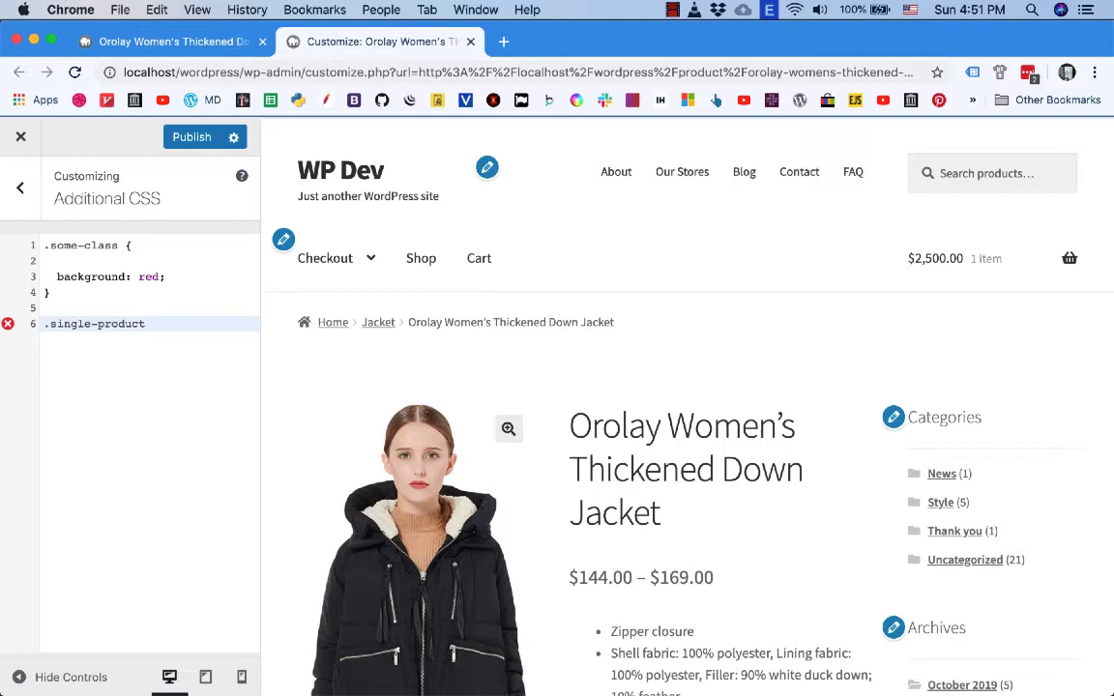
text(.post_)
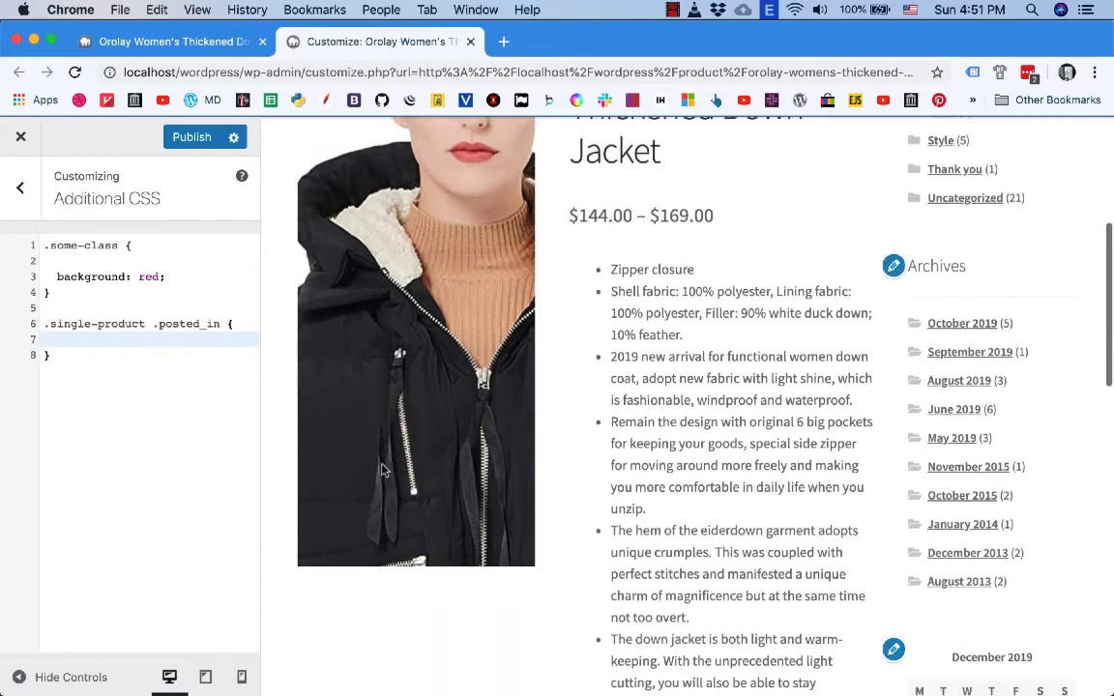
scroll(down, 3)
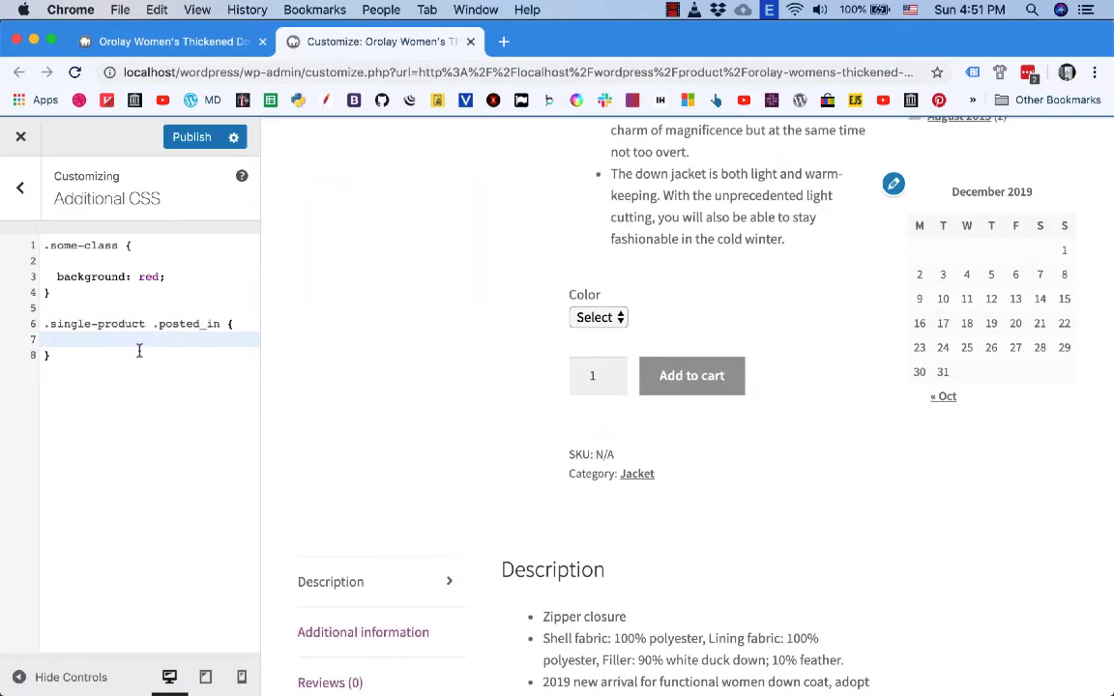
text(display: none !important;)
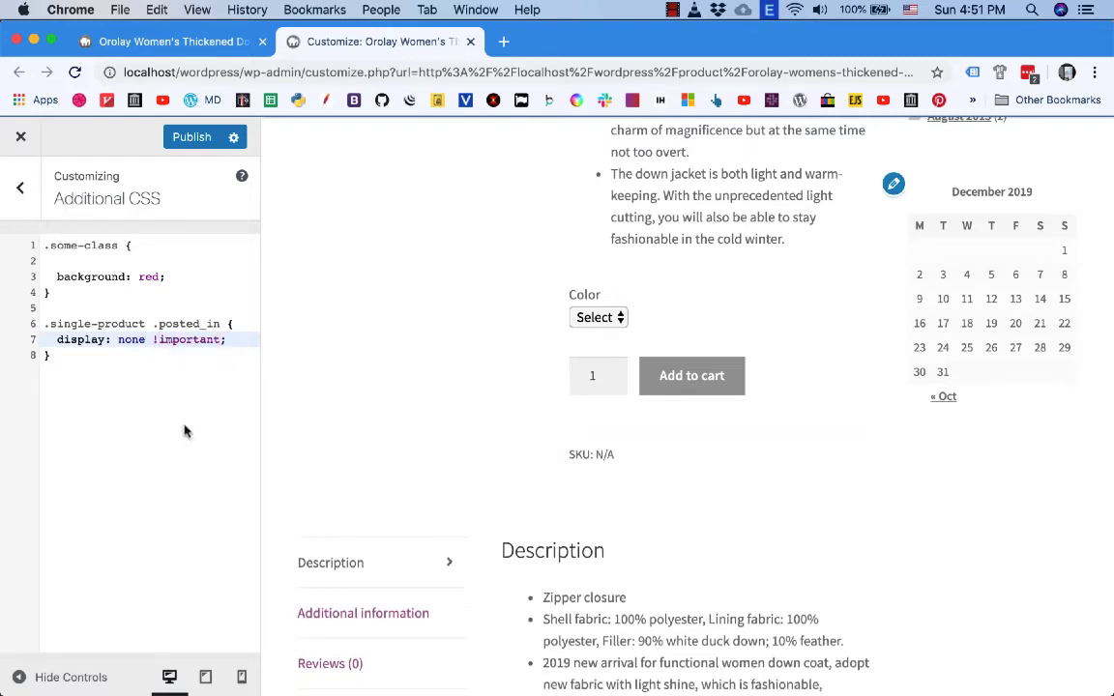
mouse_move(603, 495)
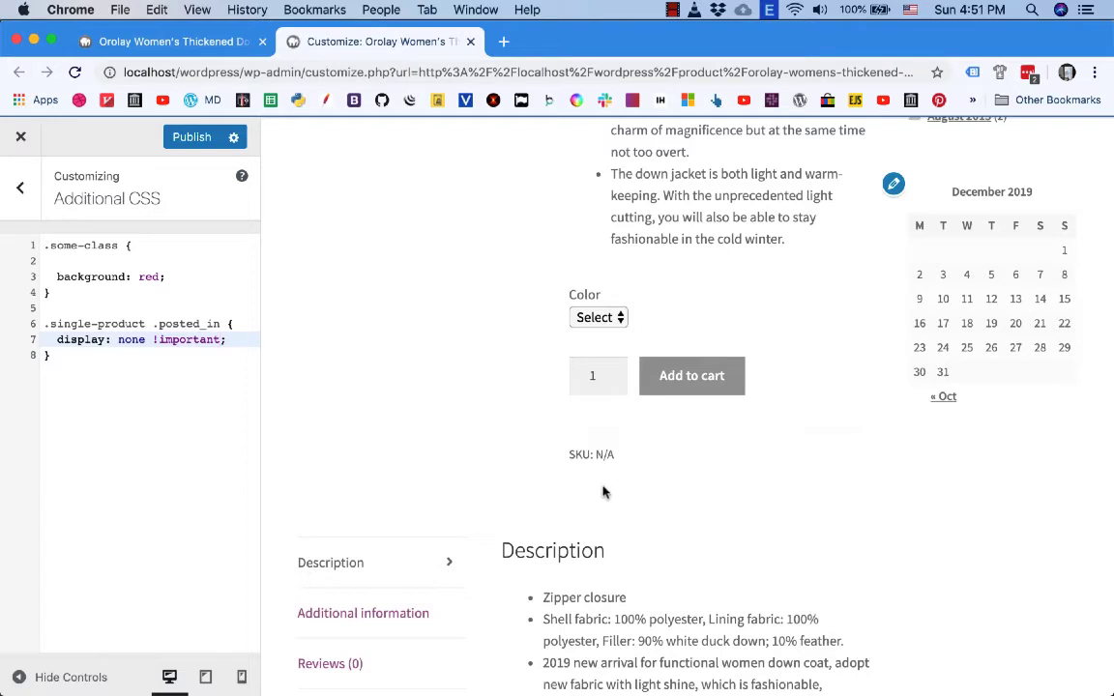
mouse_move(616, 476)
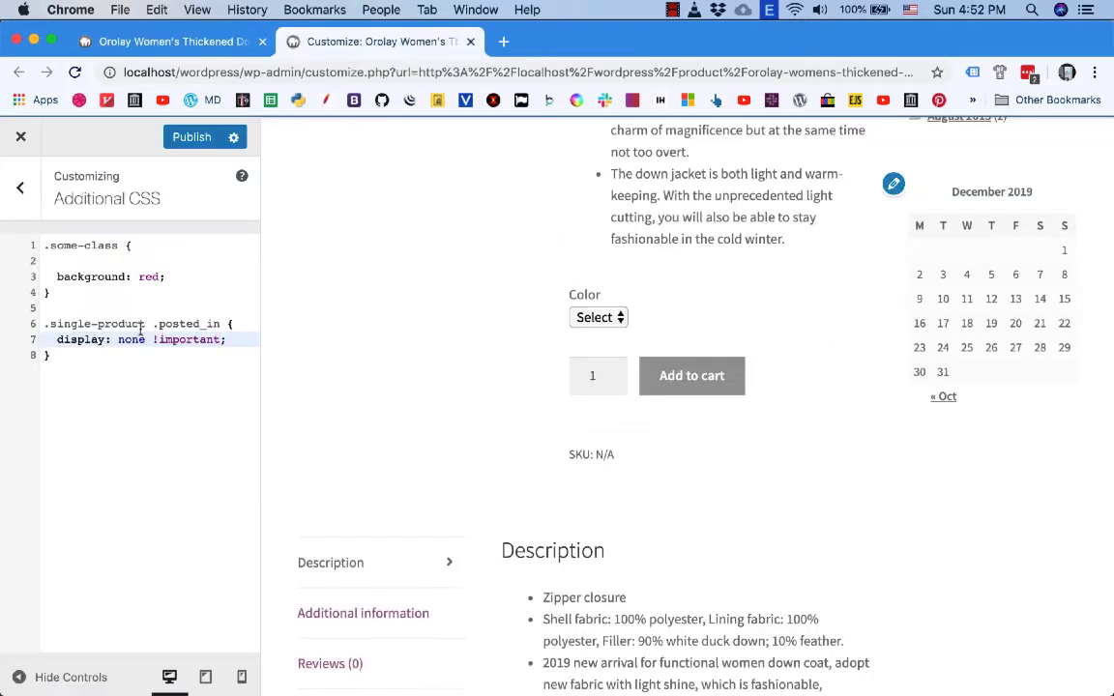
Extend the rule with a .single-product .sku_wrapper selector so the SKU line is hidden too.
click(221, 323)
text(,)
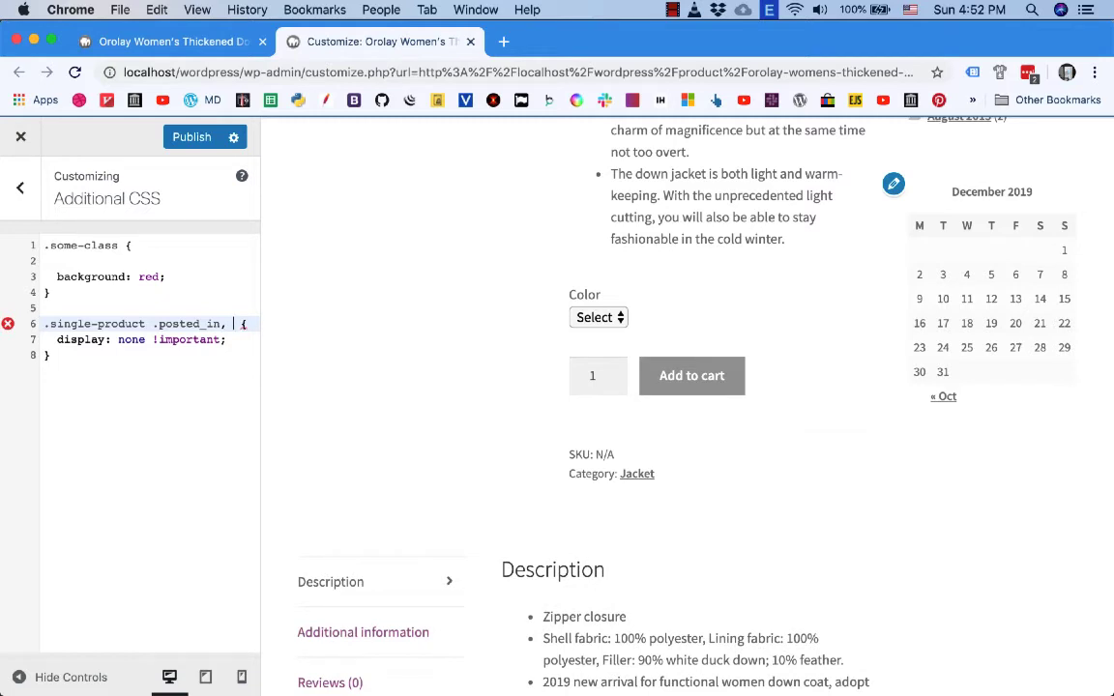
text(.single-product)
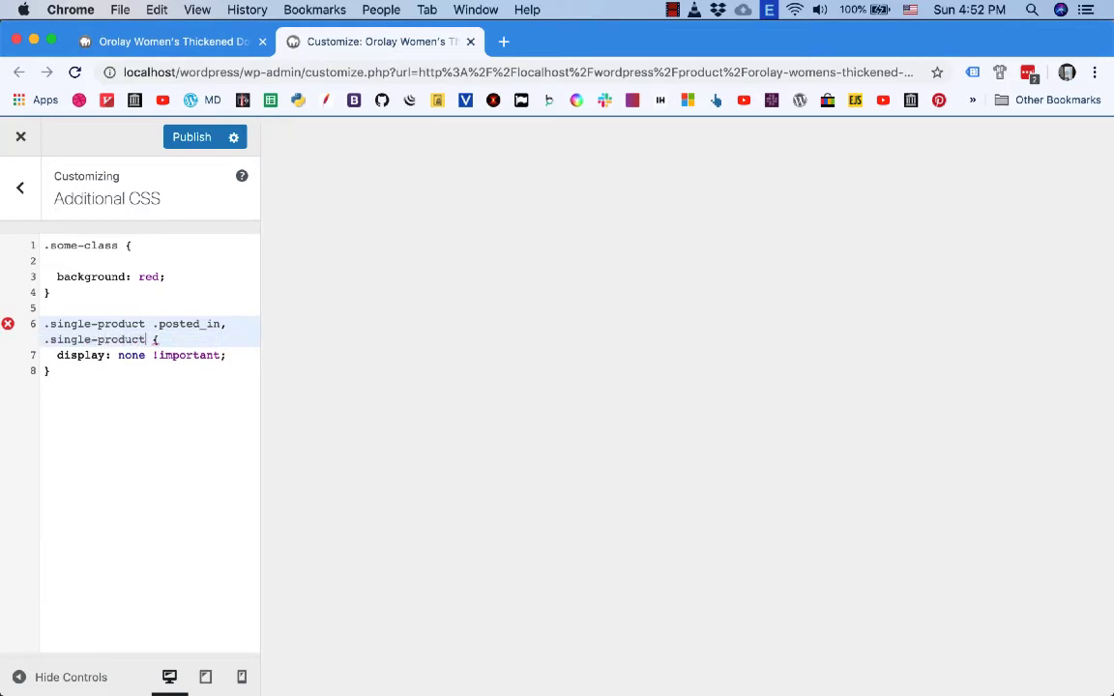
text(.sku_wrapper)
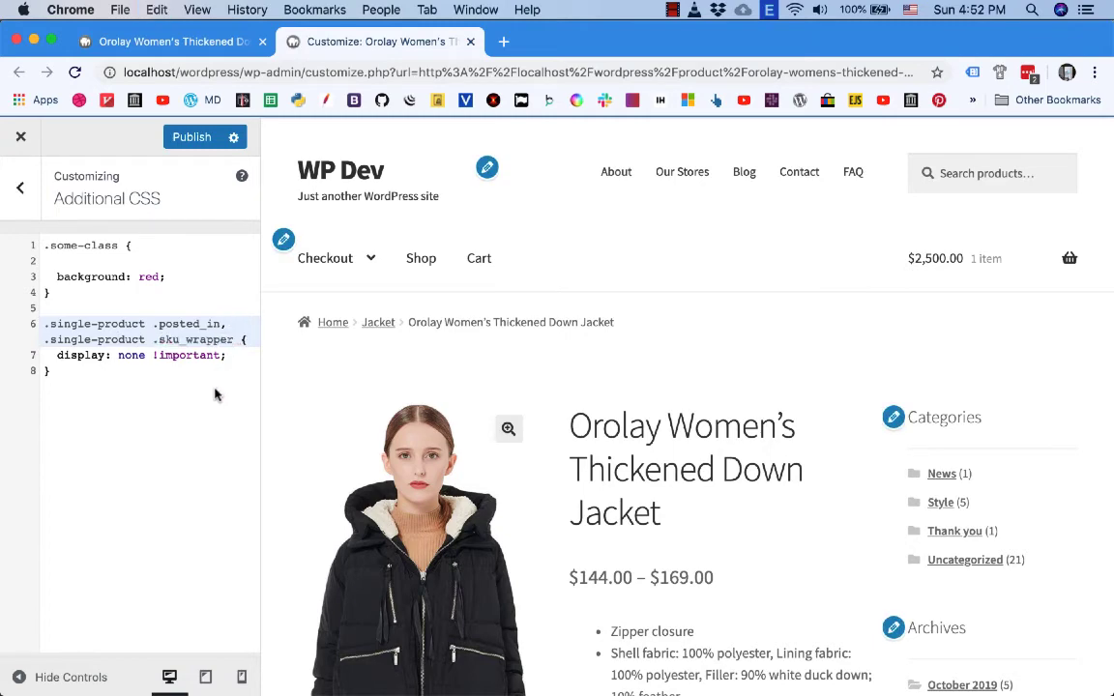
scroll(down, 3)
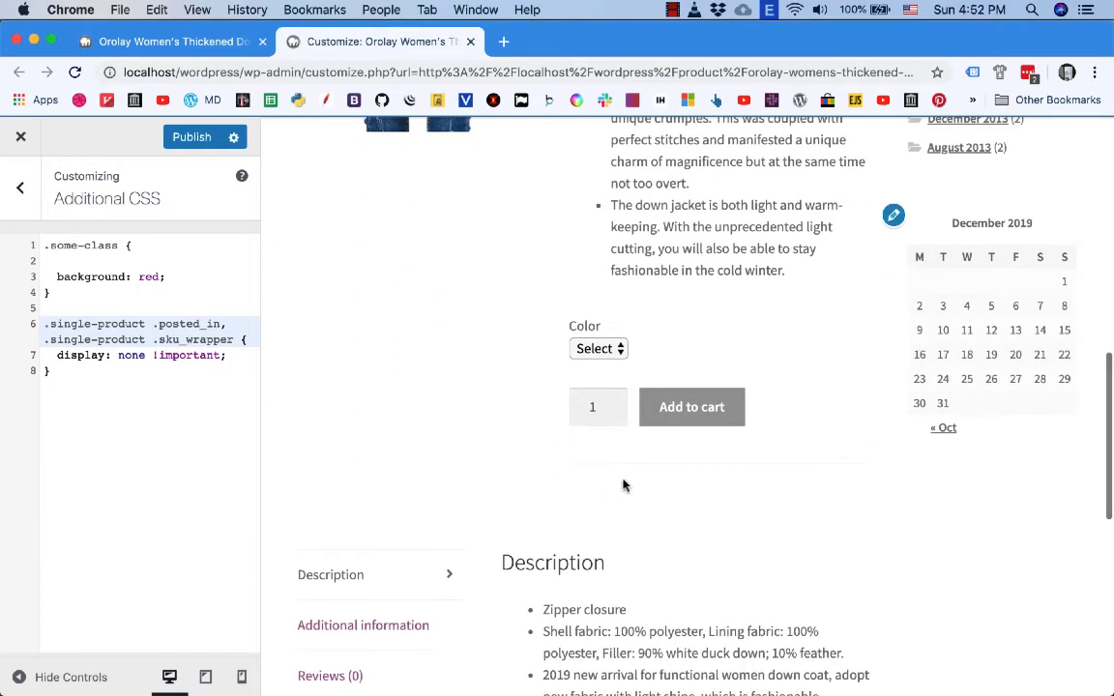
mouse_move(553, 464)
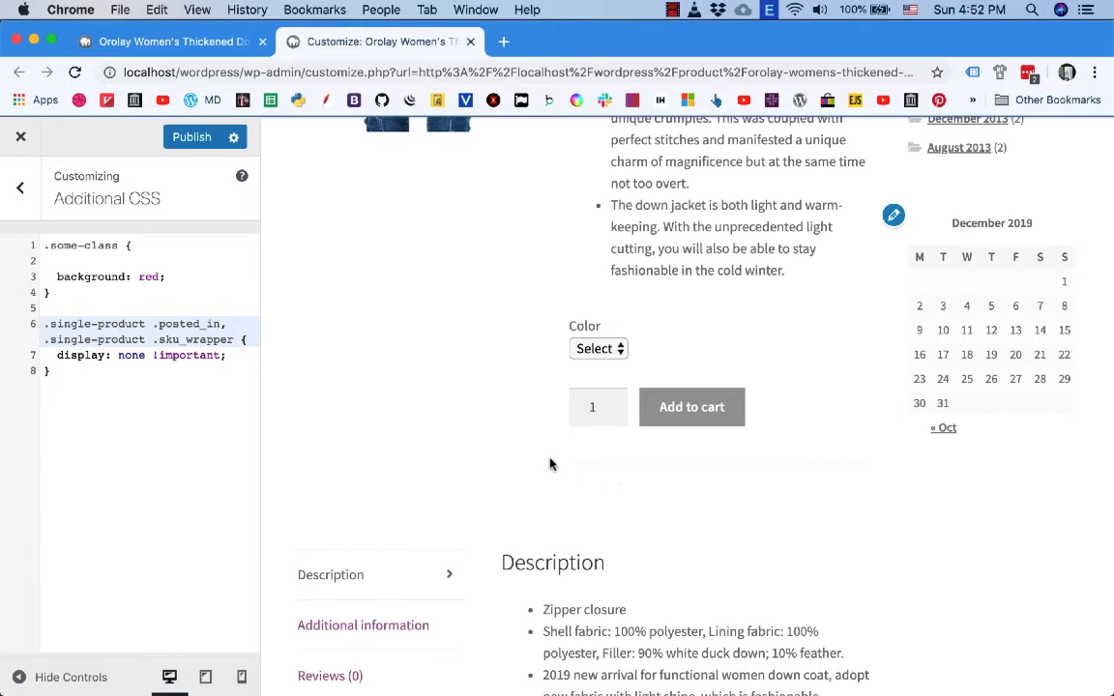
mouse_move(300, 228)
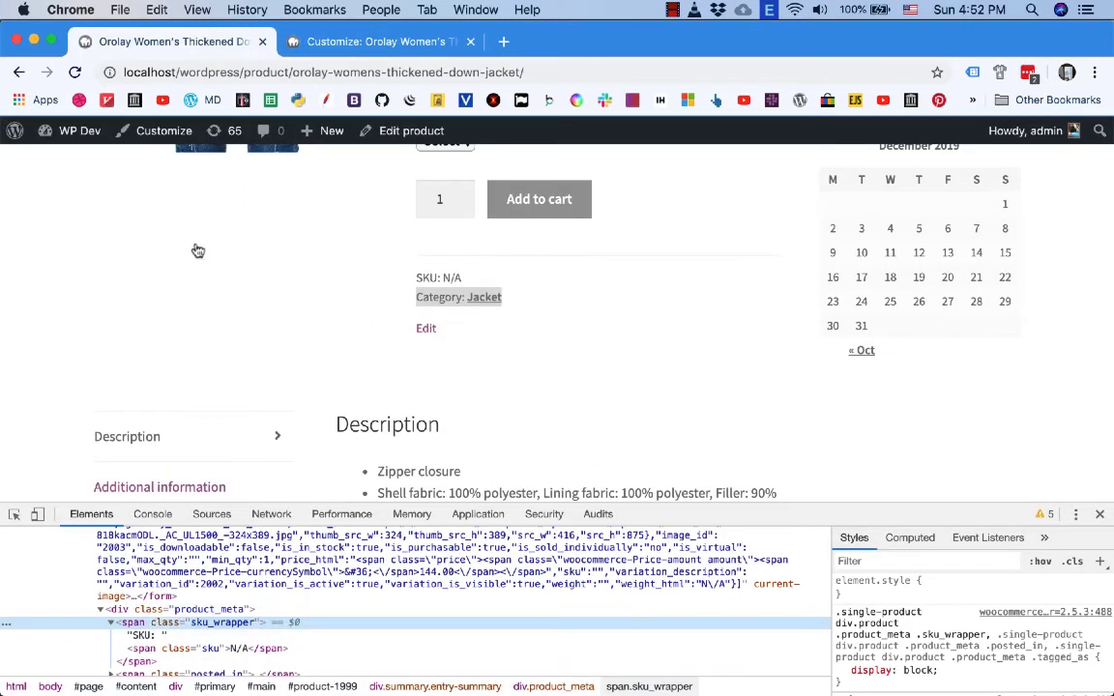
mouse_move(453, 278)
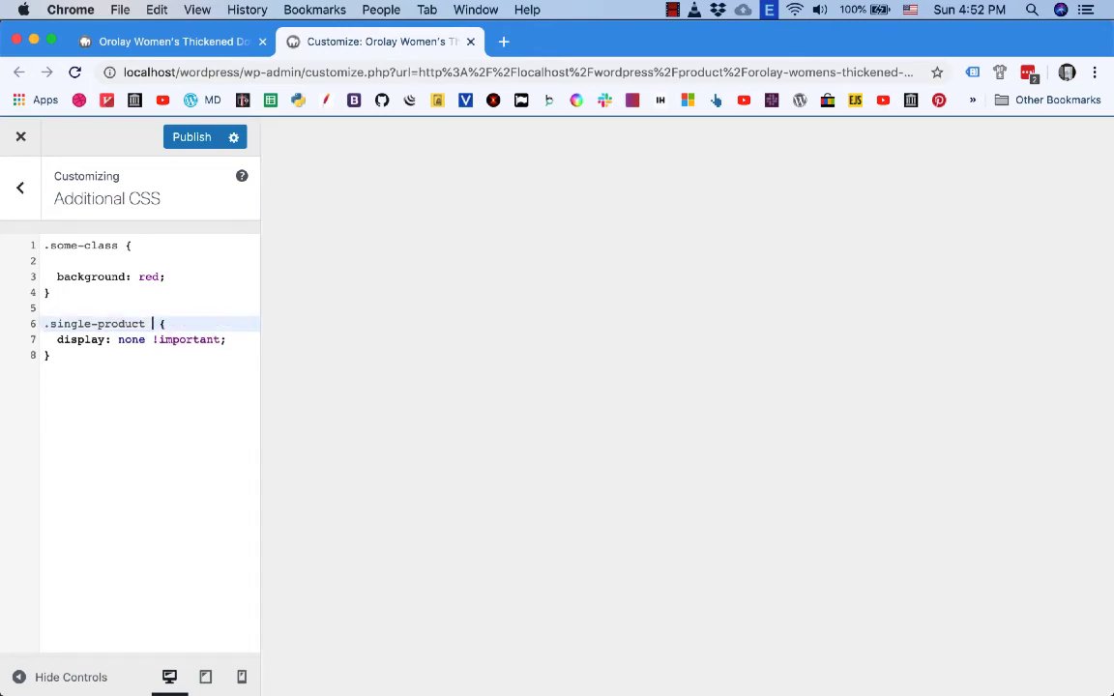
Retarget the rule to .single-product .product_meta and verify both SKU and category disappear in the preview.
text(.product_meta)
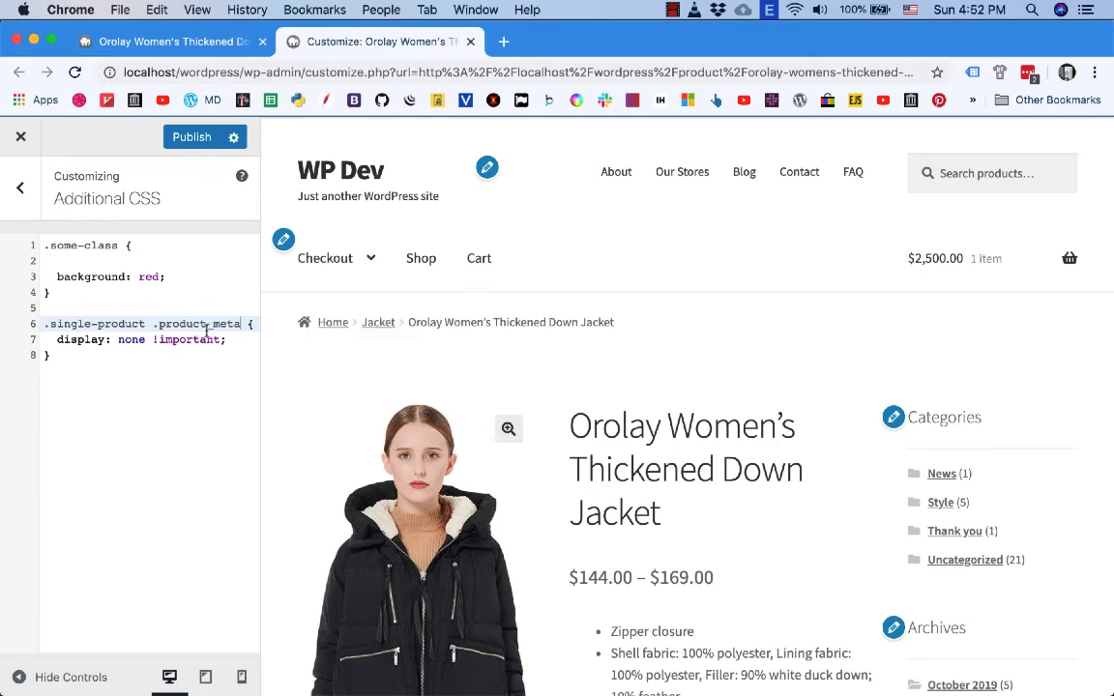
scroll(down, 3)
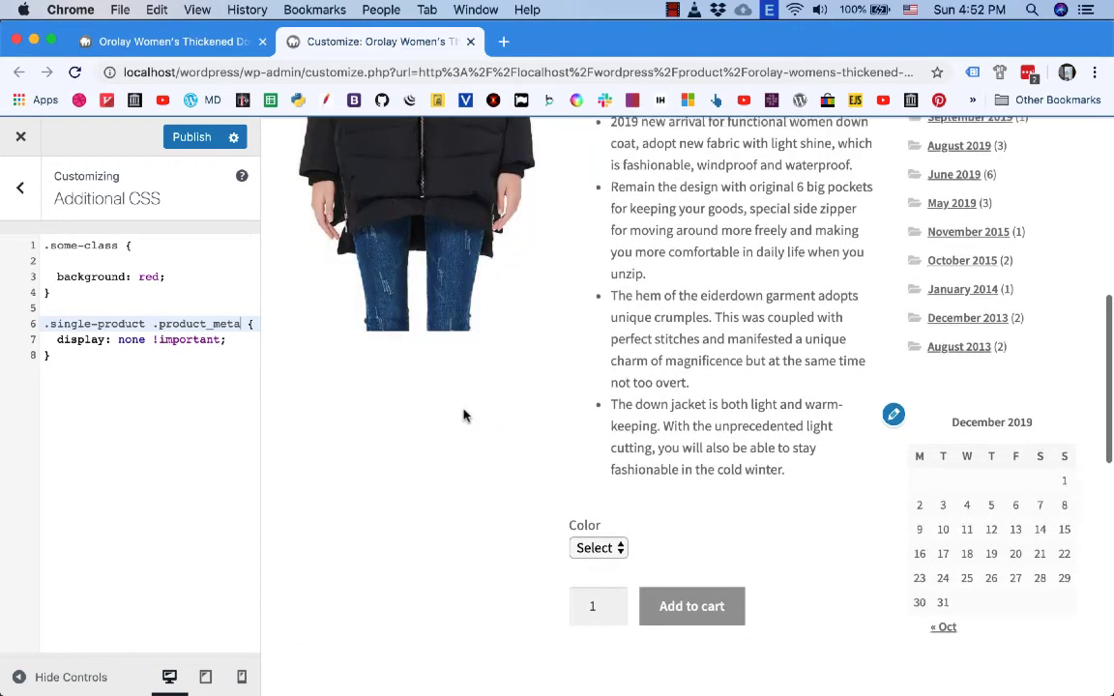
scroll(down, 3)
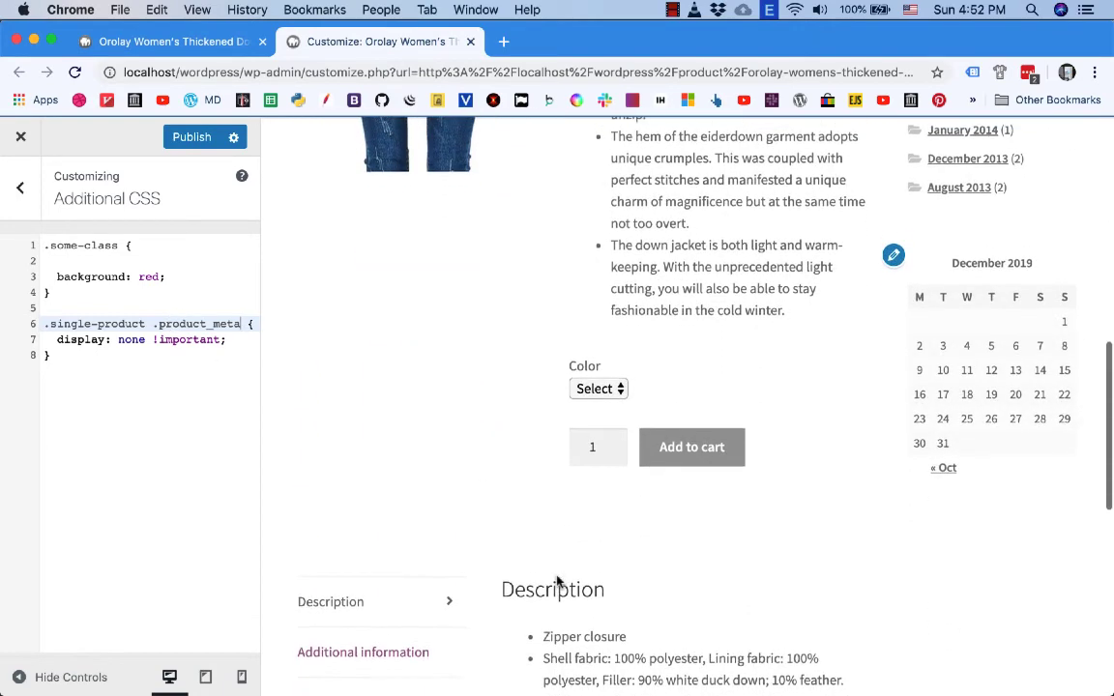
scroll(down, 3)
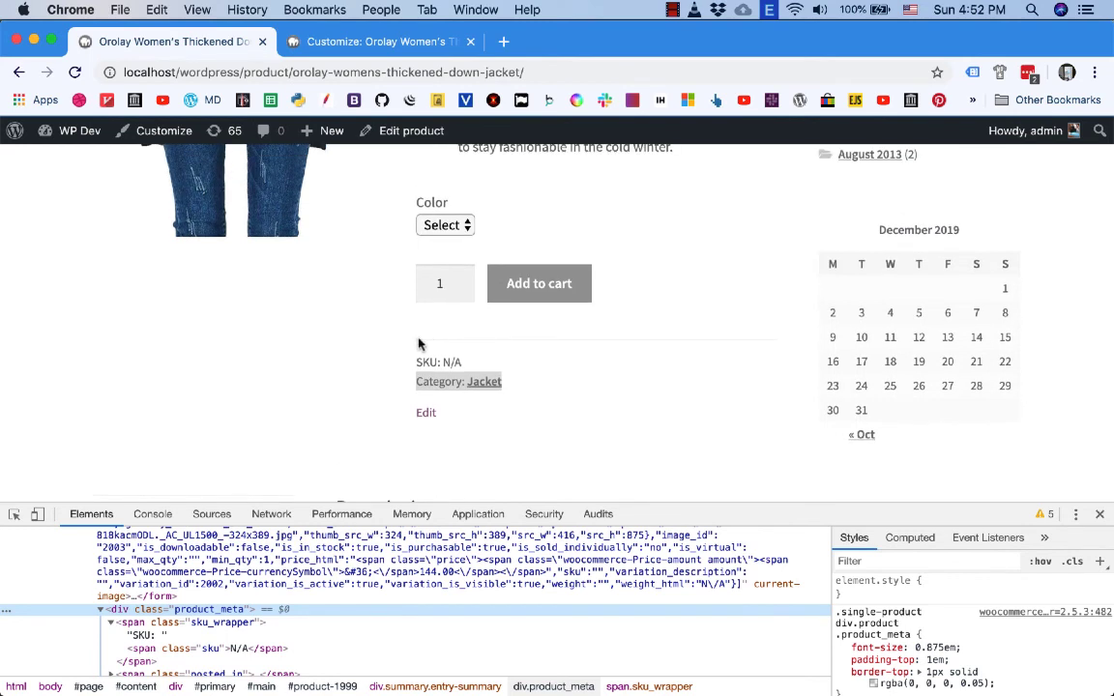
mouse_move(742, 348)
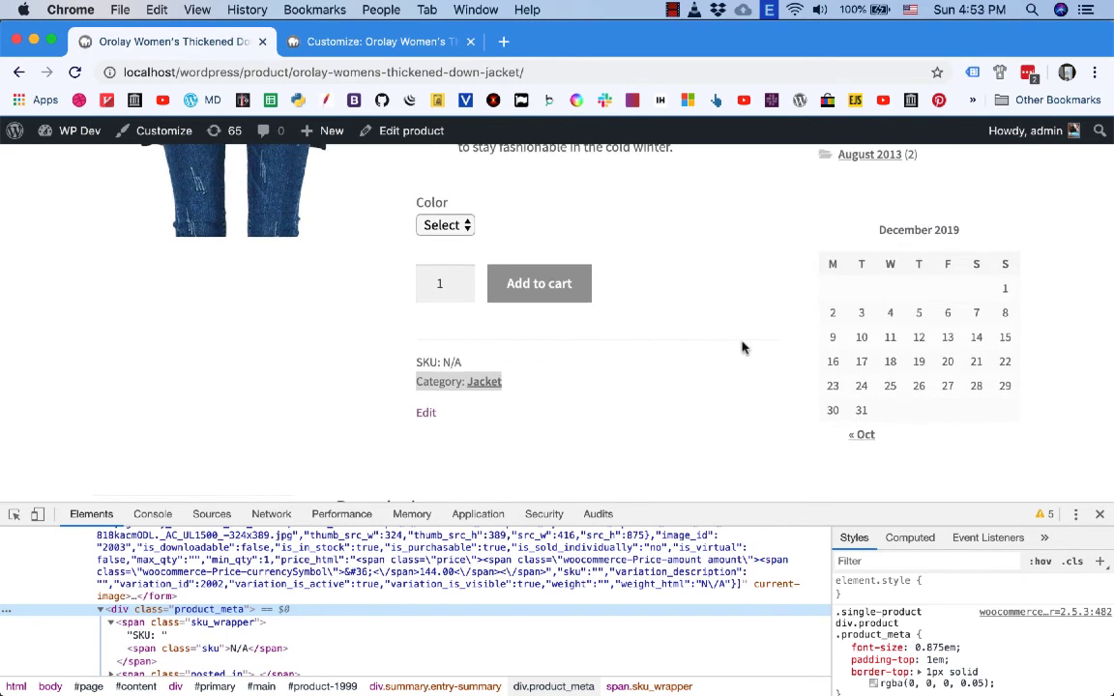
mouse_move(538, 361)
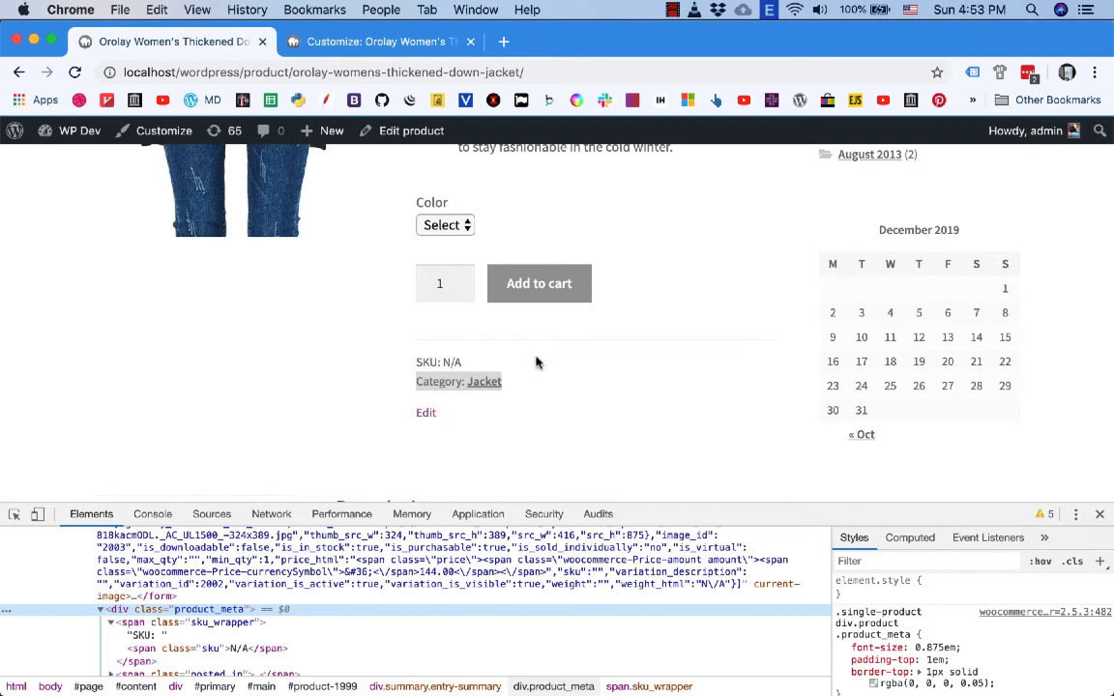